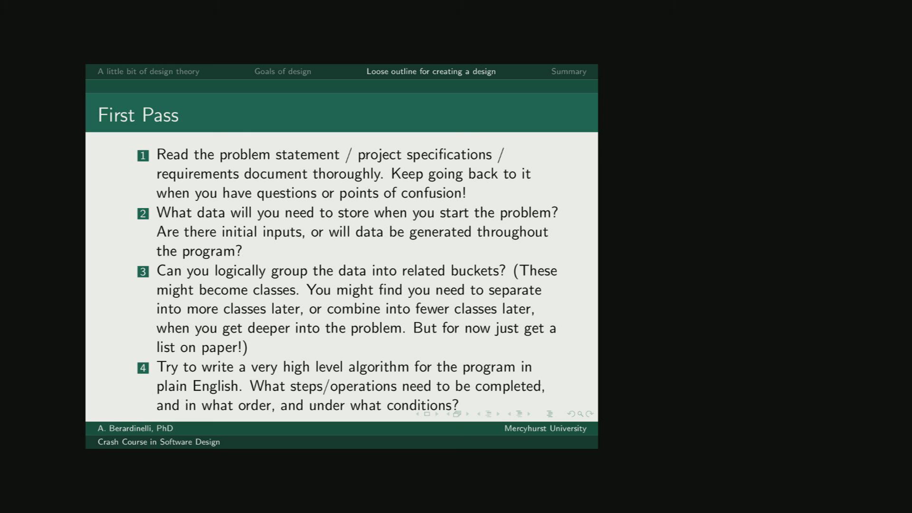
Step: Advance to the 'First Pass' slide posing the questions about stored data and object use
key(Right)
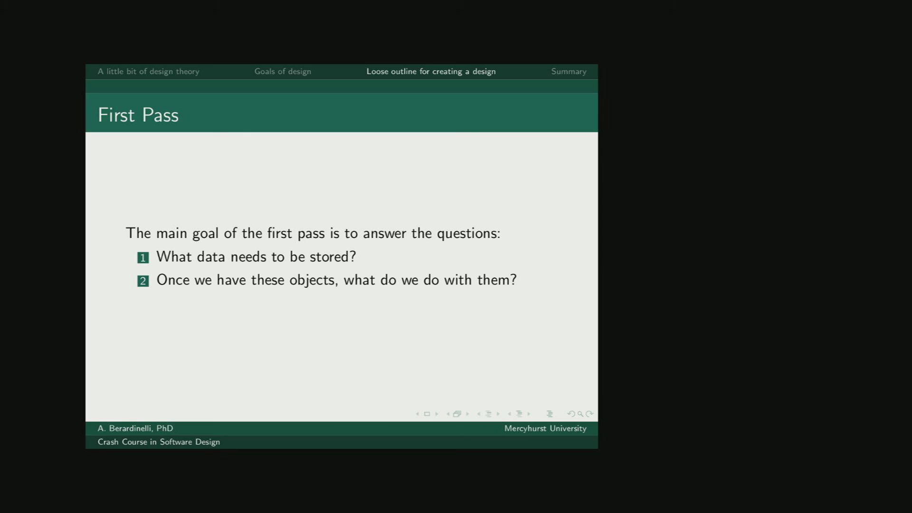